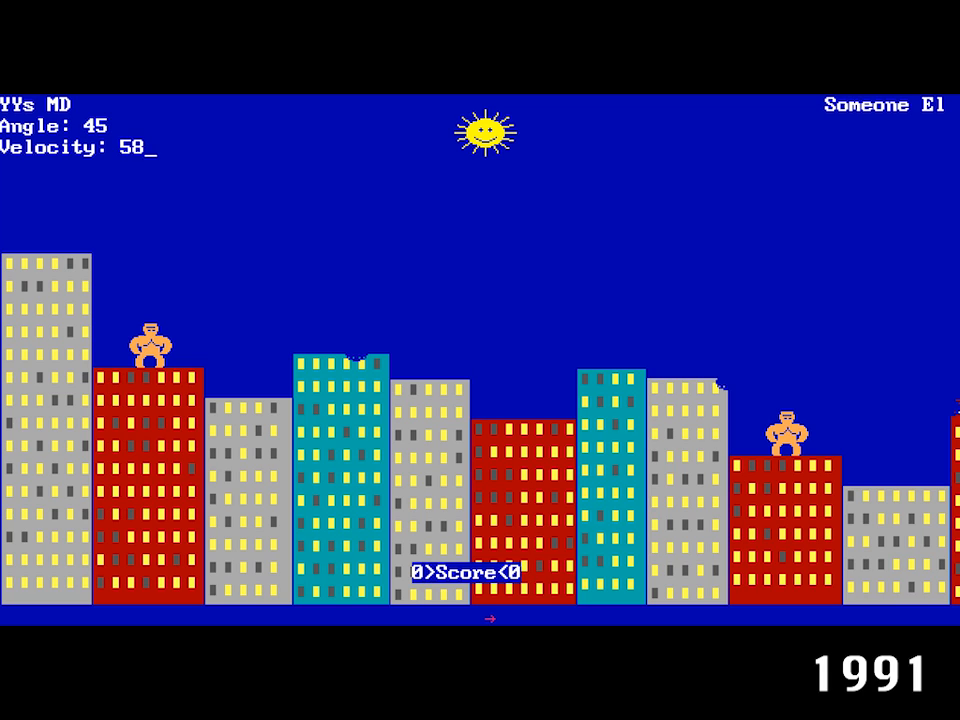
Throw the banana with angle 45 and velocity 58
{"action": "key", "text": "Return"}
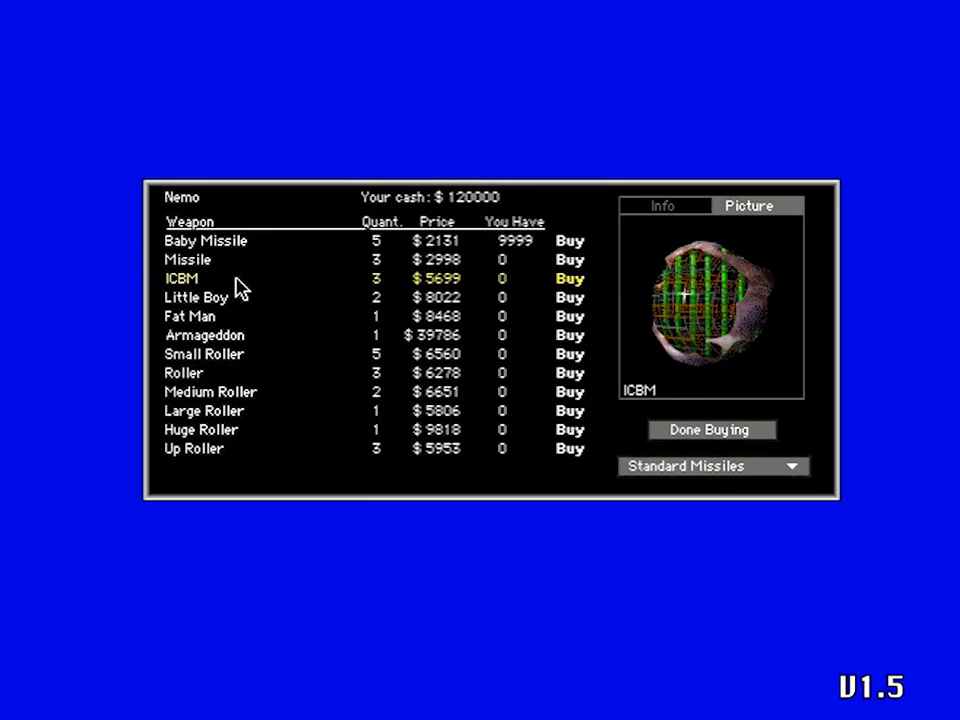
Buy two batches of Missiles and a Fat Man
{"action": "left_click", "coordinate": [188, 260]}
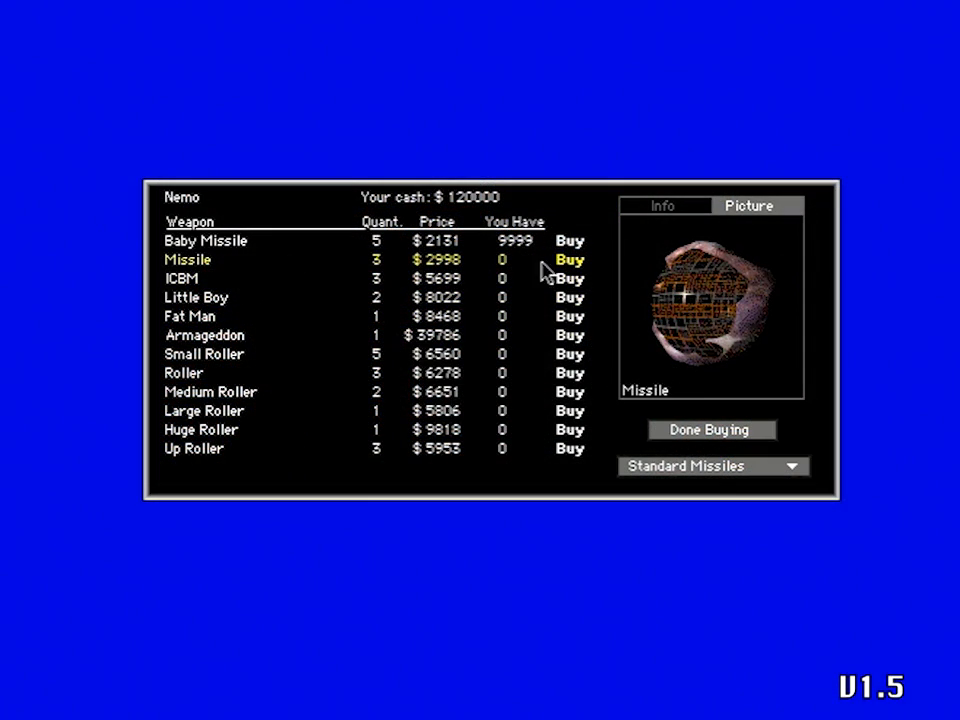
{"action": "left_click", "coordinate": [568, 260]}
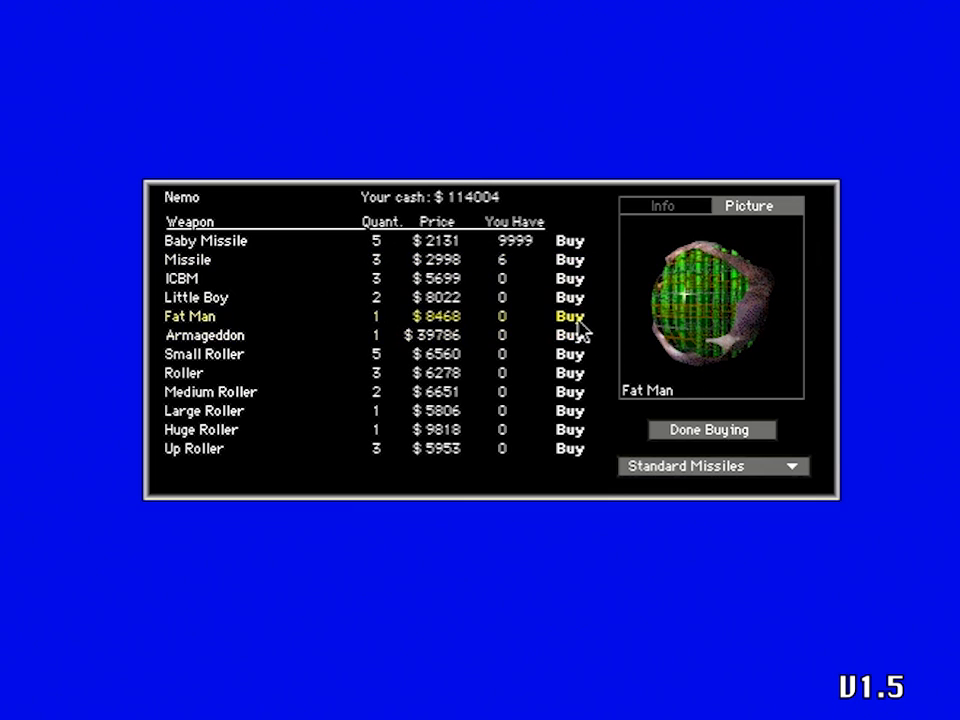
{"action": "left_click", "coordinate": [568, 316]}
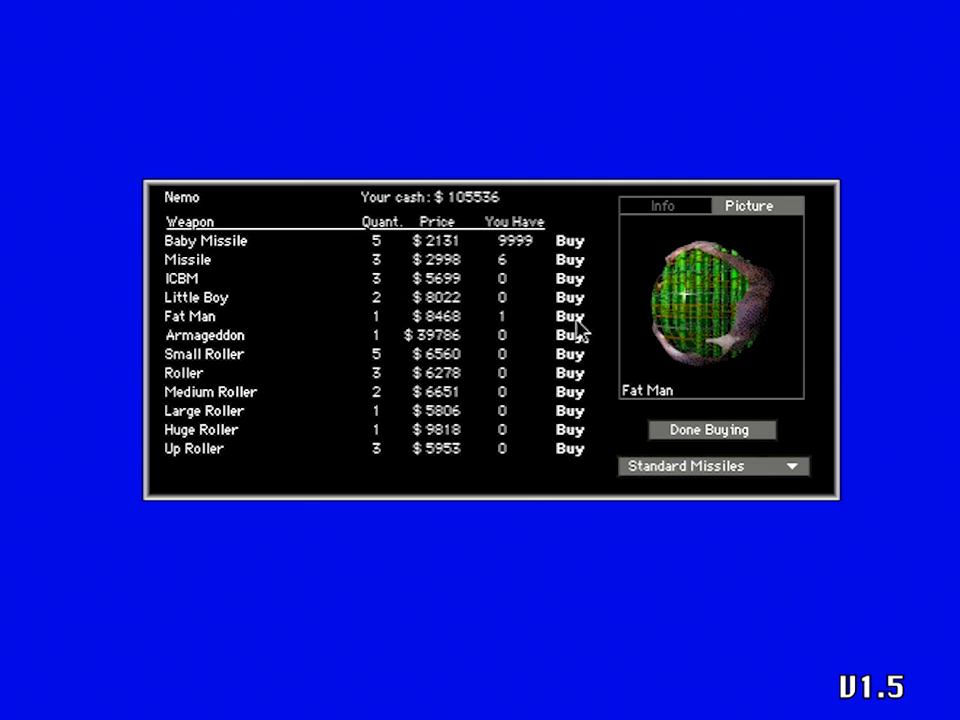
Buy one more standard weapon, leaving $65,750, and bring up the weapon categories
{"action": "left_click", "coordinate": [568, 390]}
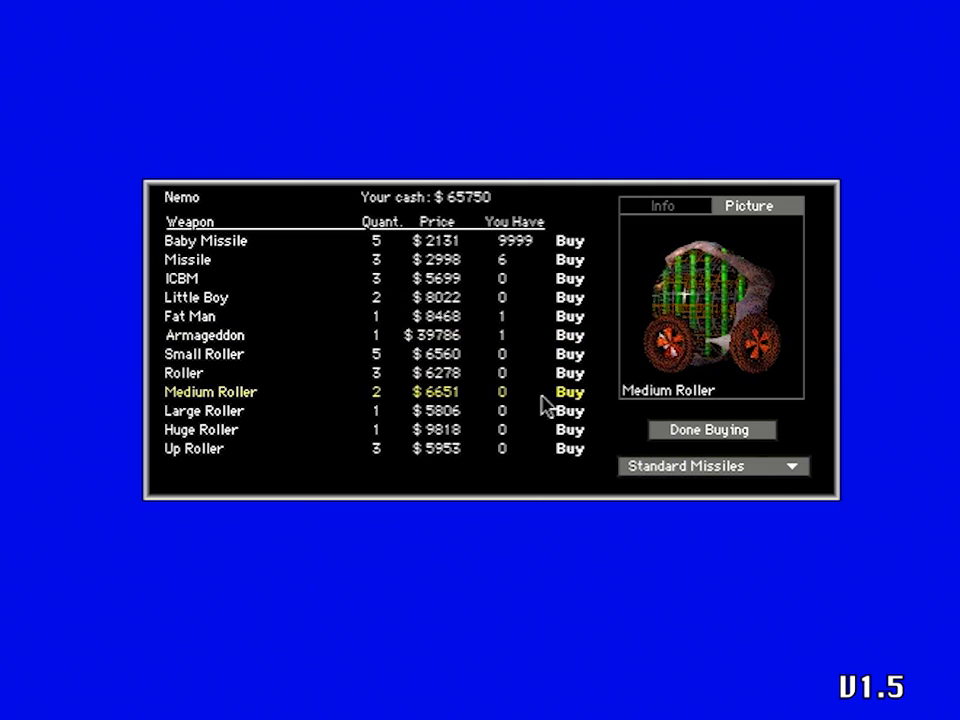
{"action": "left_click", "coordinate": [196, 296]}
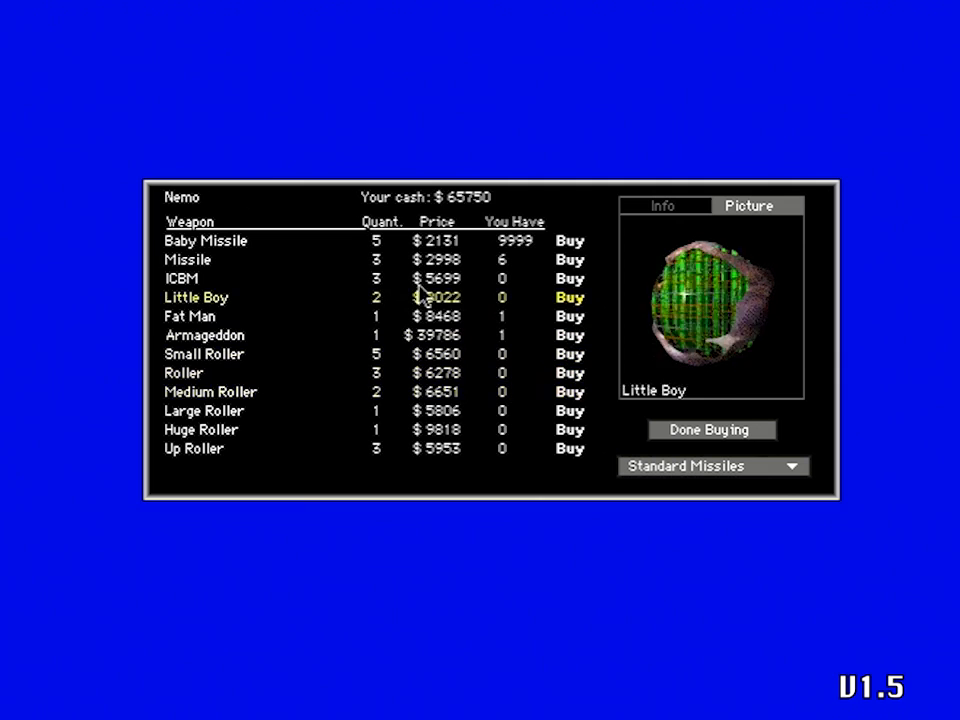
{"action": "left_click", "coordinate": [712, 466]}
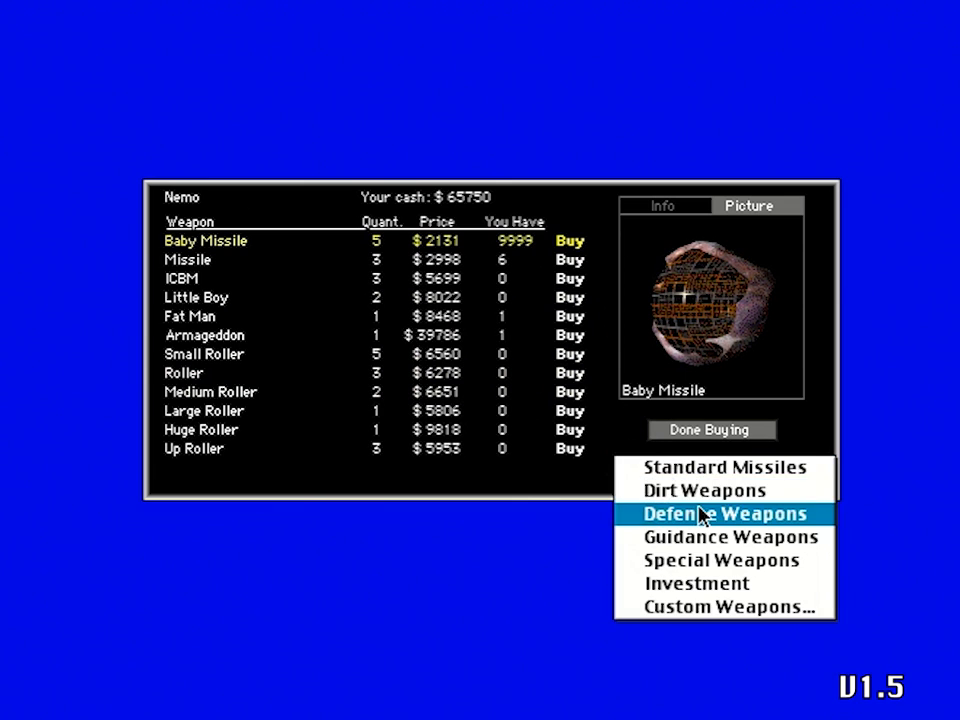
Switch to Defense Weapons and buy a set of Medium Shields
{"action": "left_click", "coordinate": [726, 512]}
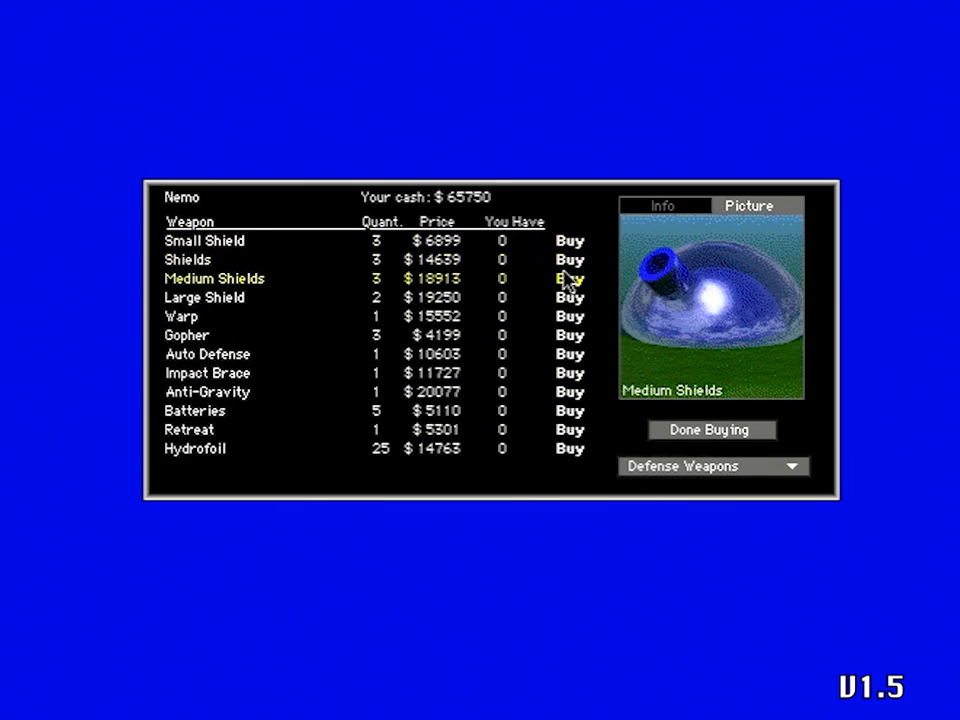
{"action": "left_click", "coordinate": [568, 260]}
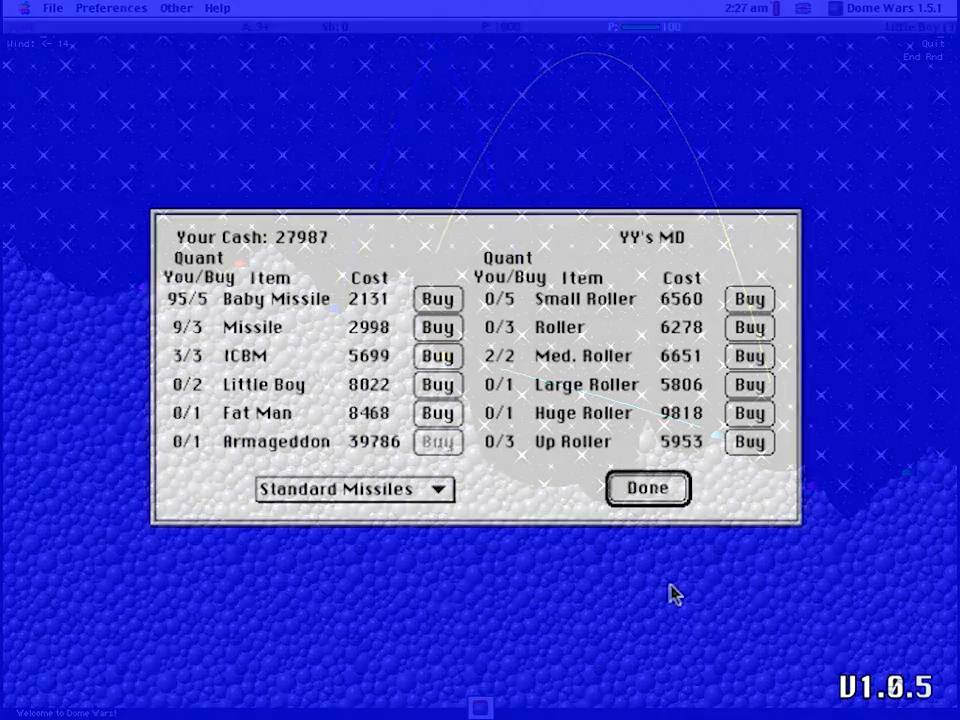
Start a custom weapon with 8 warheads and explosion size 3
{"action": "left_click", "coordinate": [352, 488]}
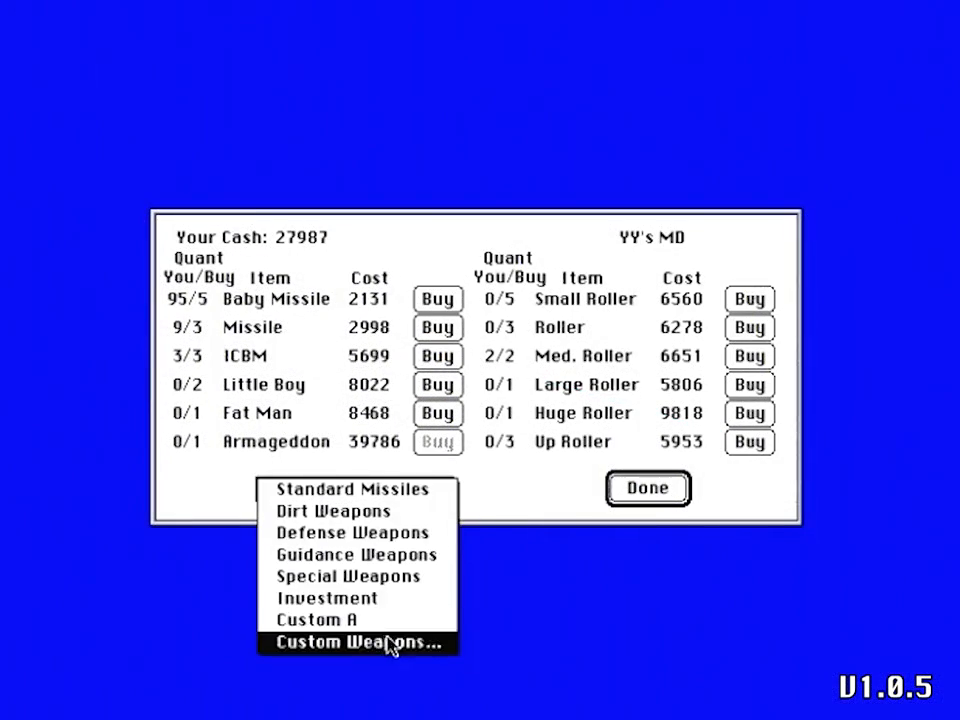
{"action": "left_click", "coordinate": [356, 644]}
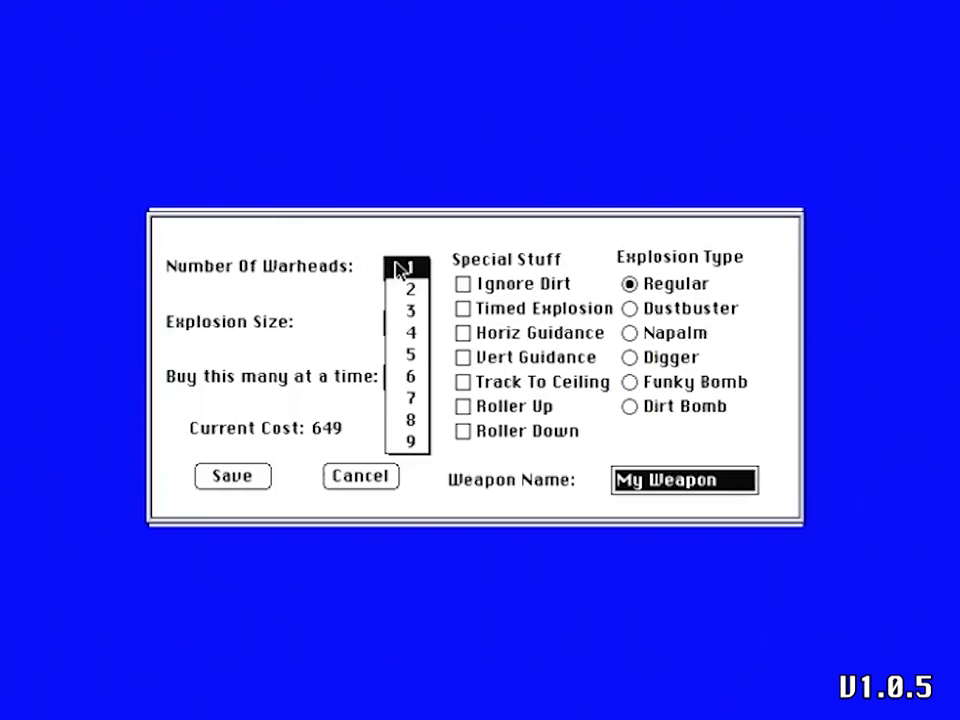
{"action": "left_click", "coordinate": [404, 424]}
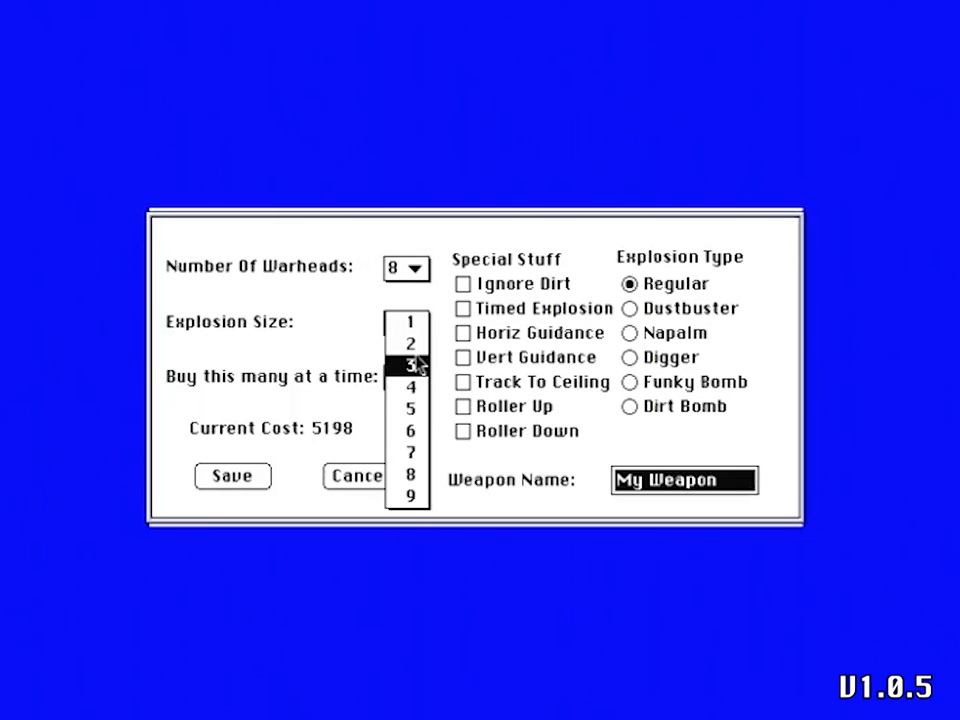
{"action": "left_click", "coordinate": [410, 382]}
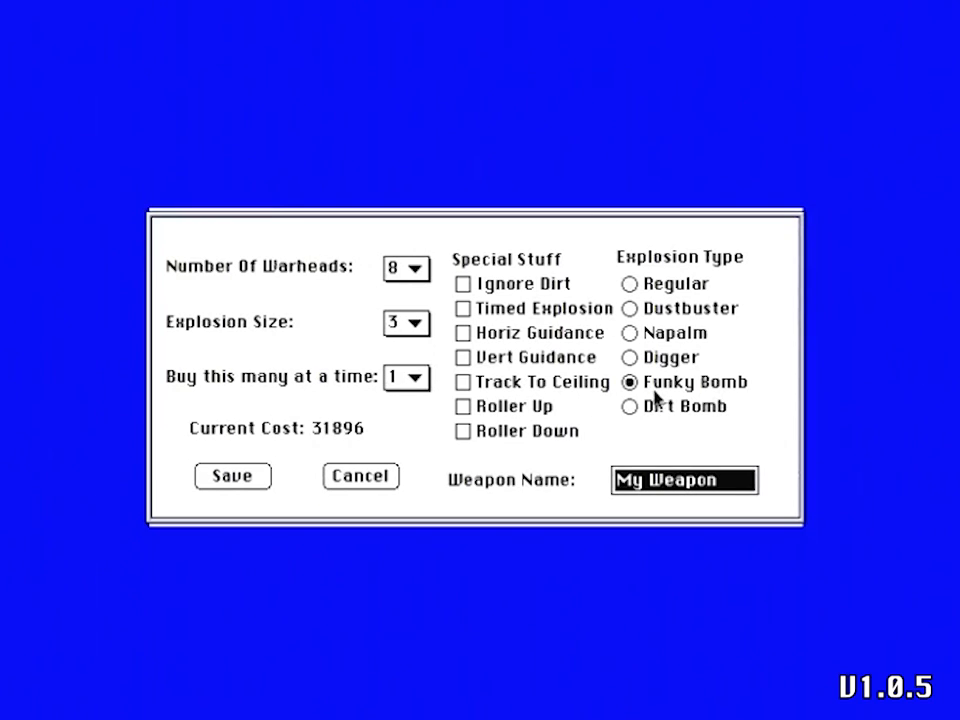
{"action": "mouse_move", "coordinate": [486, 402]}
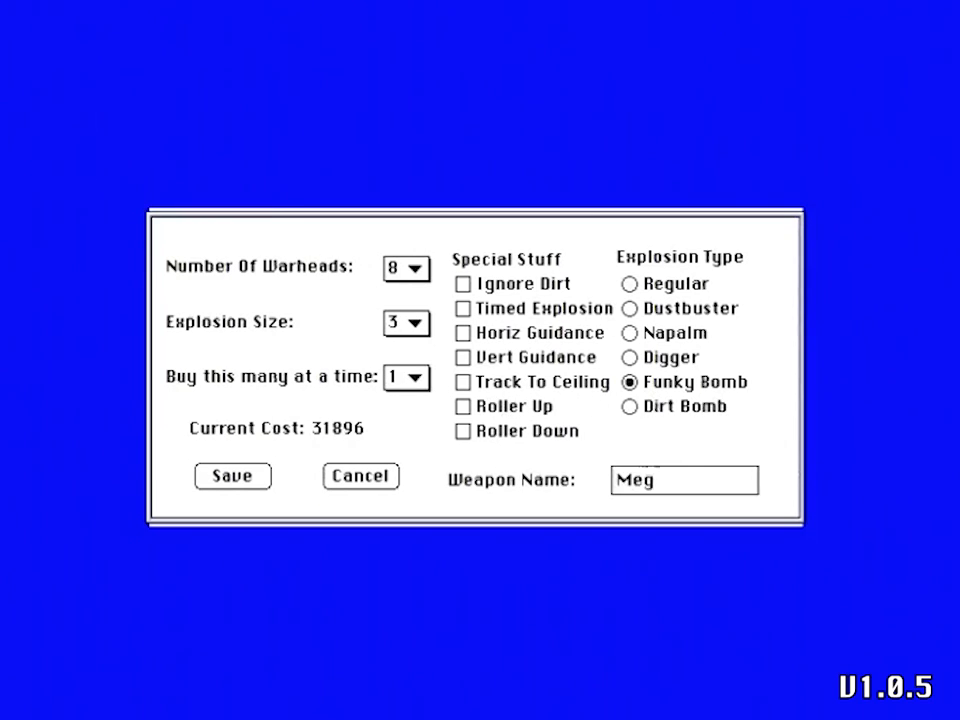
Name the weapon 'Mega Funky' and save it
{"action": "type", "text": "Mega Split F"}
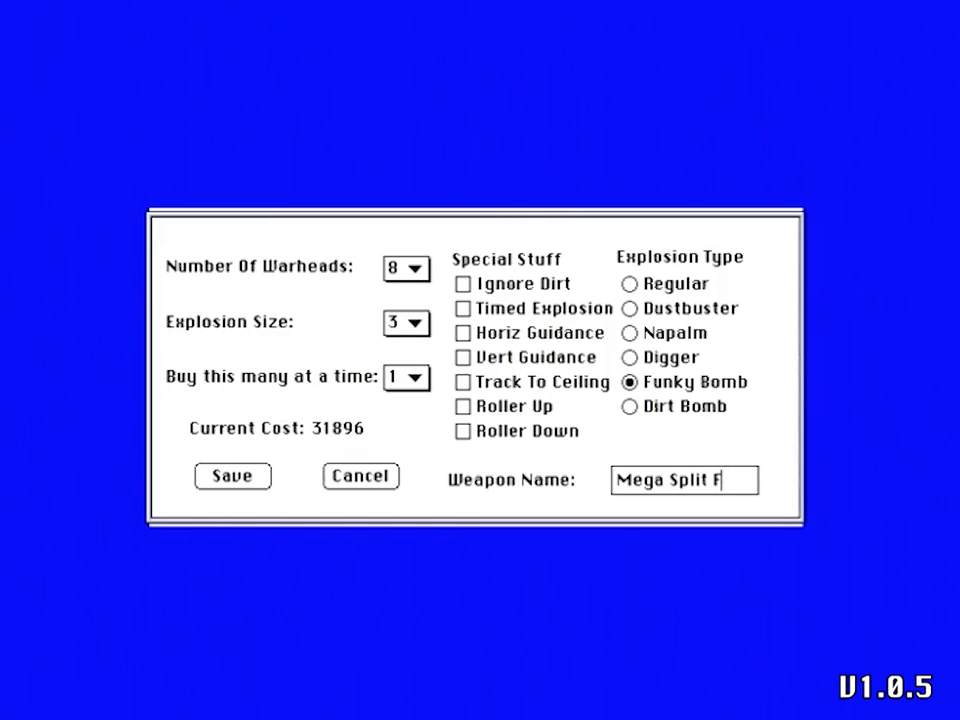
{"action": "key", "text": "BackSpace"}
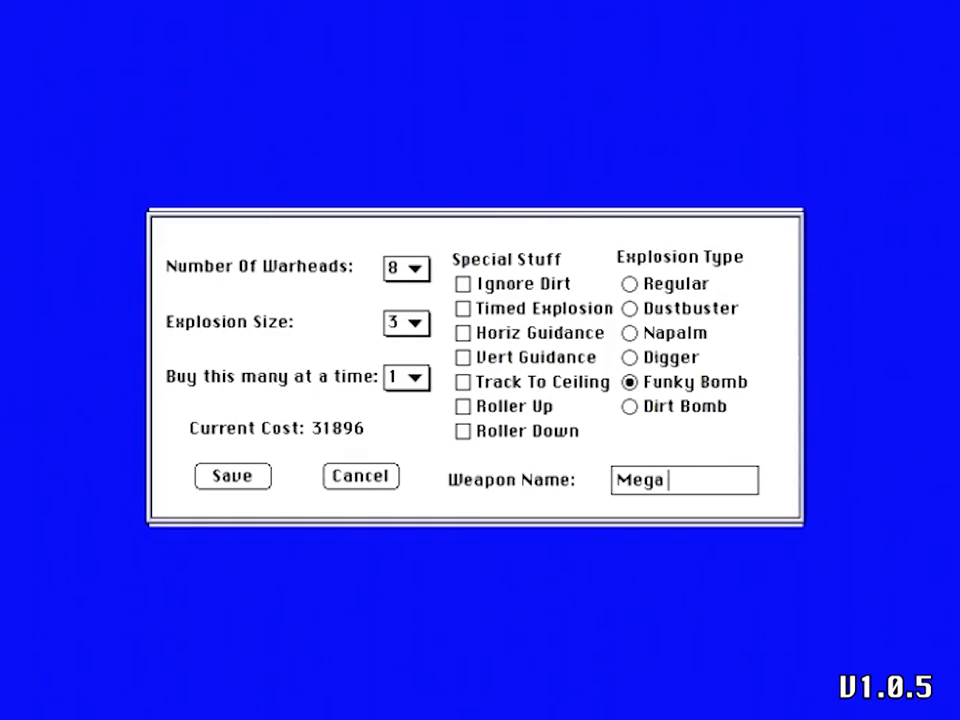
{"action": "type", "text": "Funky"}
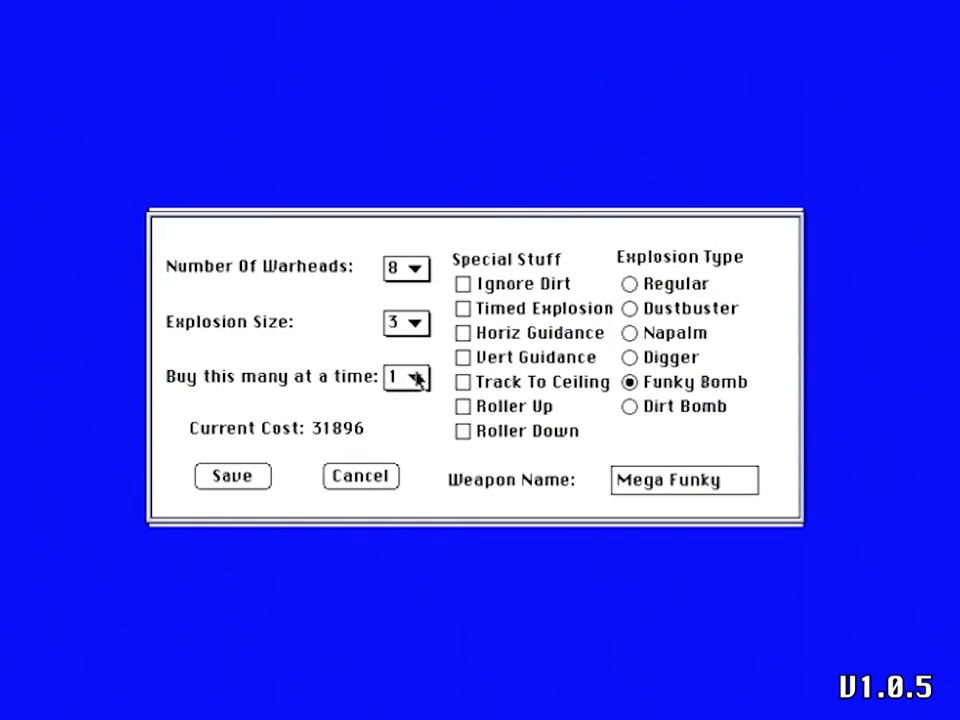
{"action": "left_click", "coordinate": [232, 476]}
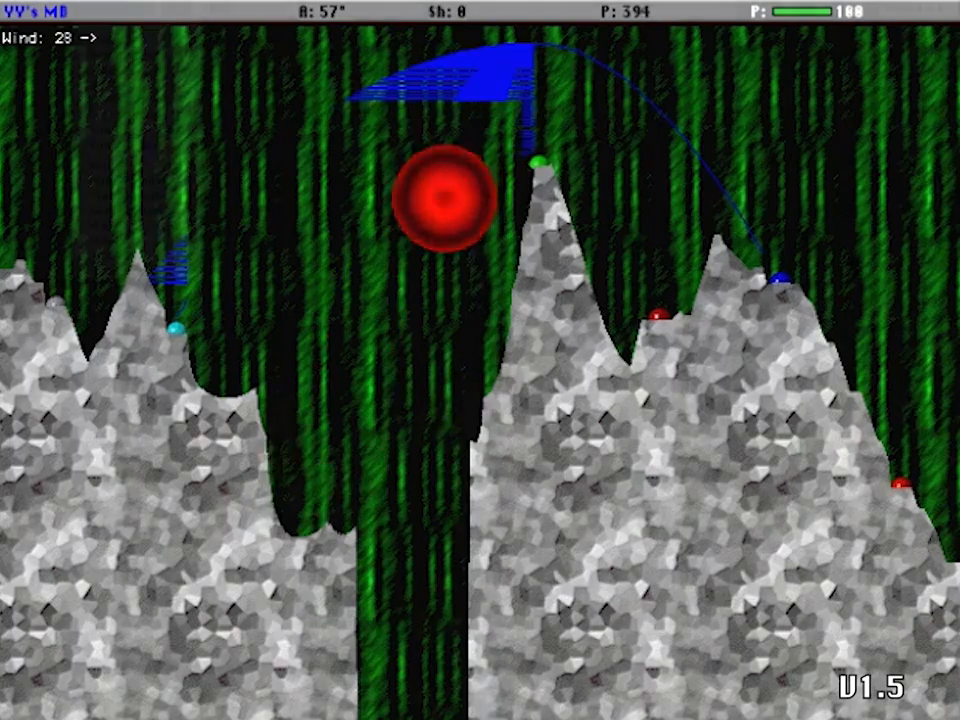
Fire the custom multi-warhead weapon across the rocky mountains
{"action": "left_click", "coordinate": [112, 8]}
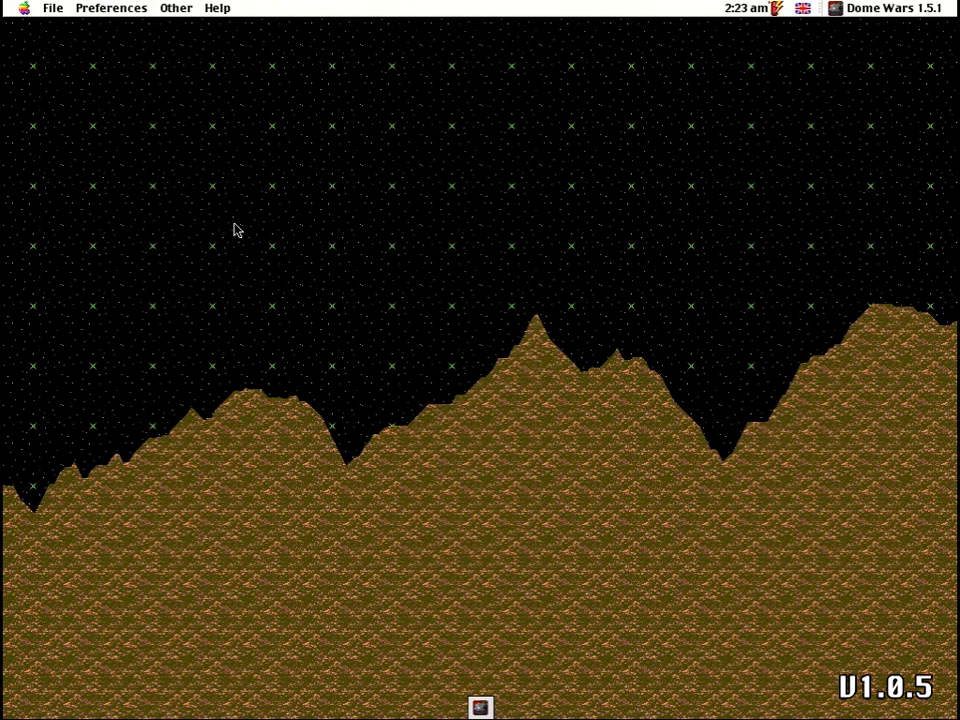
In Preferences land characteristics, raise steepness to 9 with bumpiness 5
{"action": "left_click", "coordinate": [112, 8]}
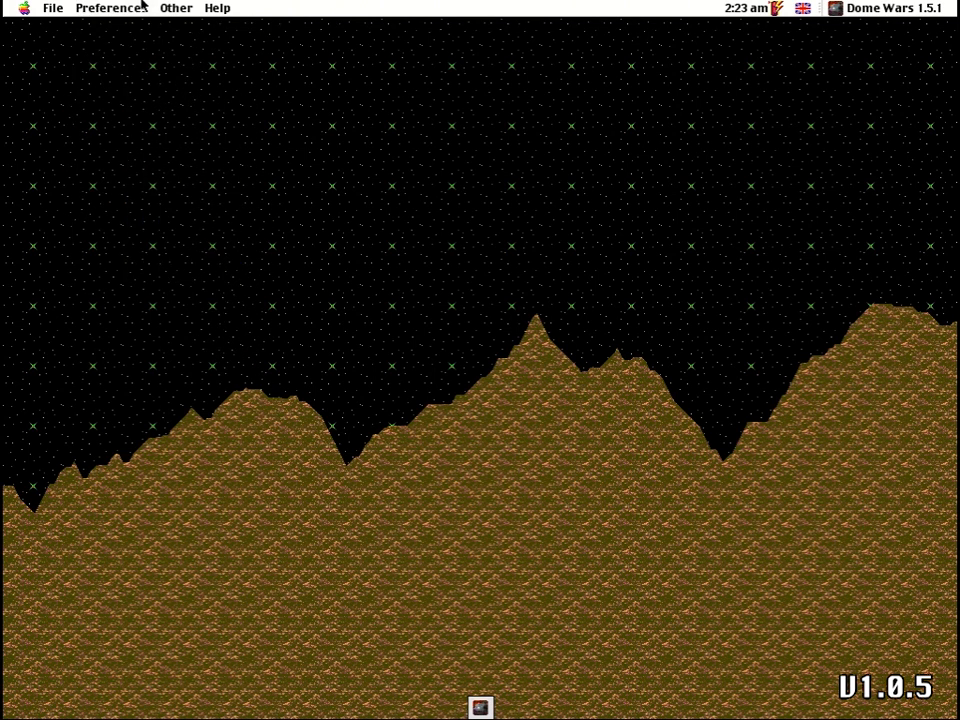
{"action": "left_click", "coordinate": [110, 8]}
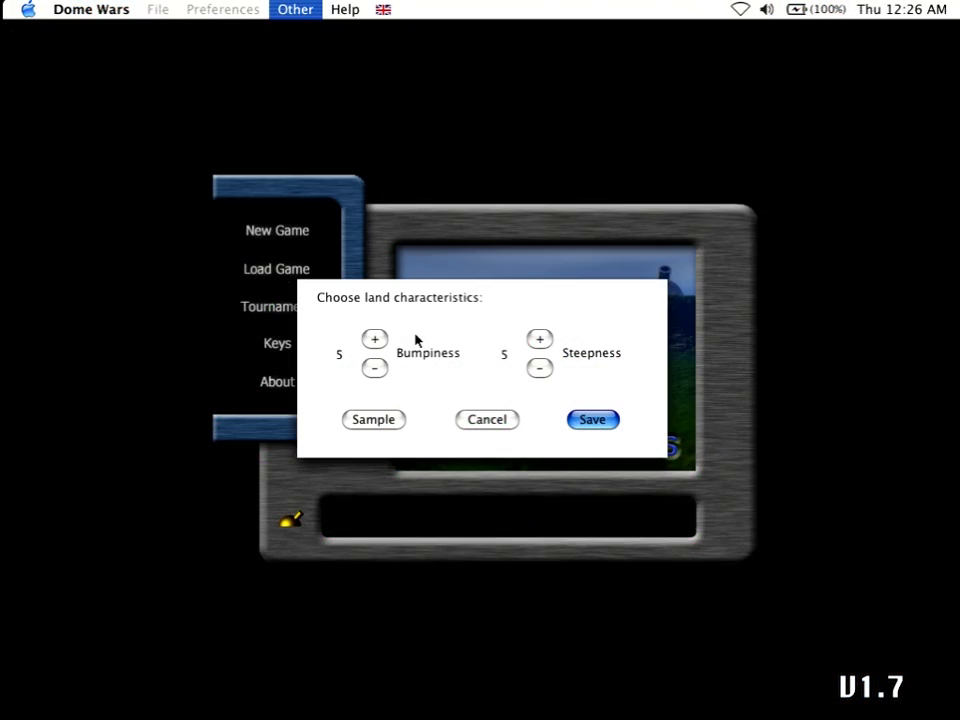
{"action": "left_click", "coordinate": [540, 340]}
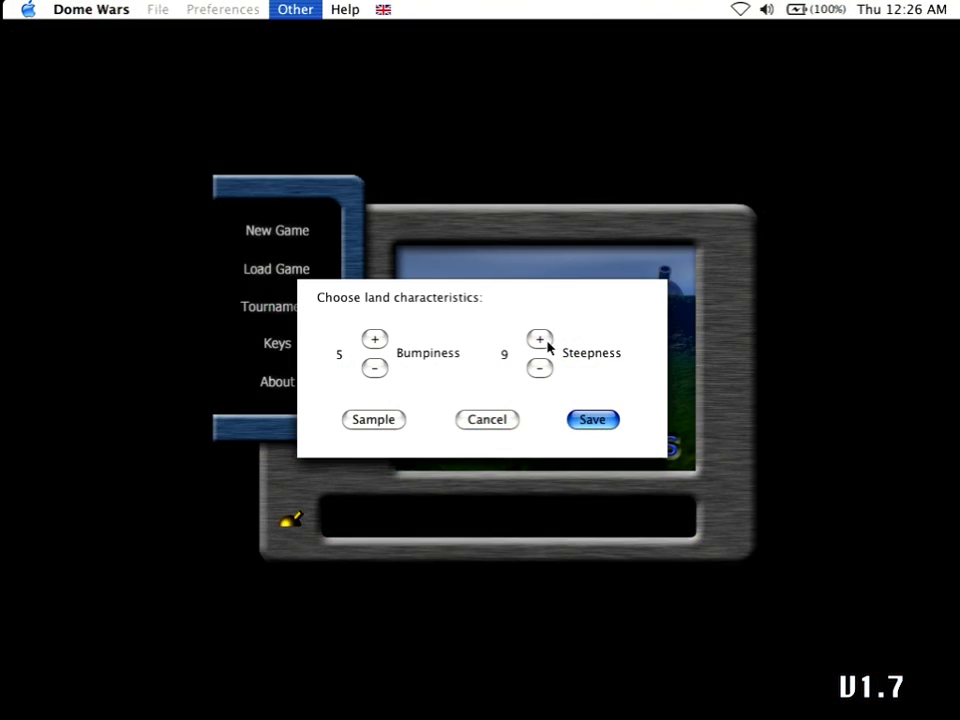
Preview two terrain samples and save the new land settings
{"action": "left_click", "coordinate": [372, 420]}
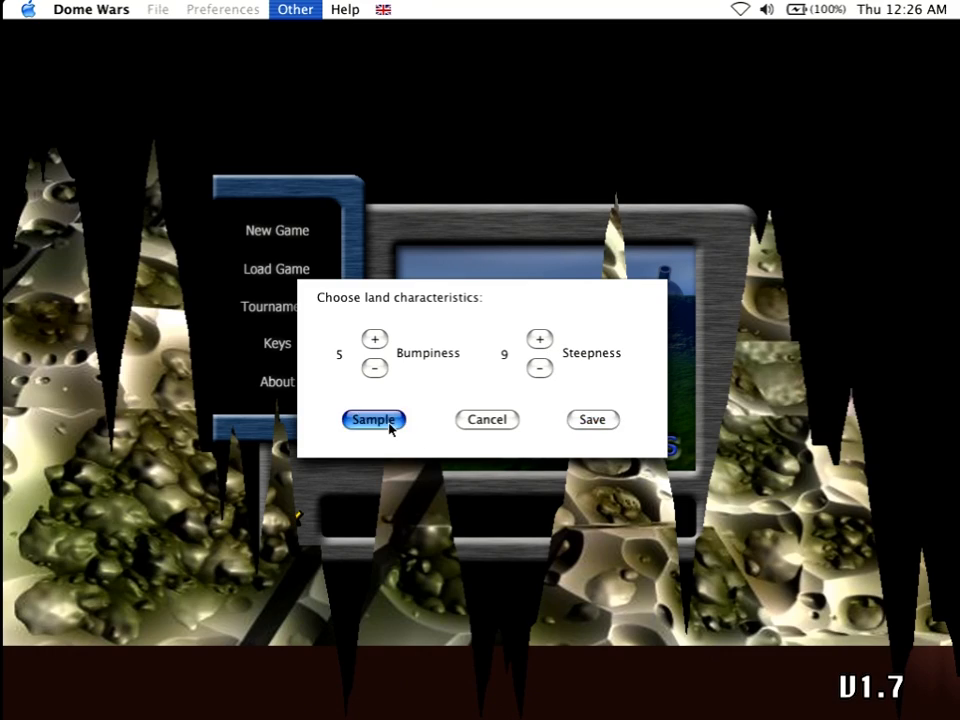
{"action": "left_click", "coordinate": [372, 420]}
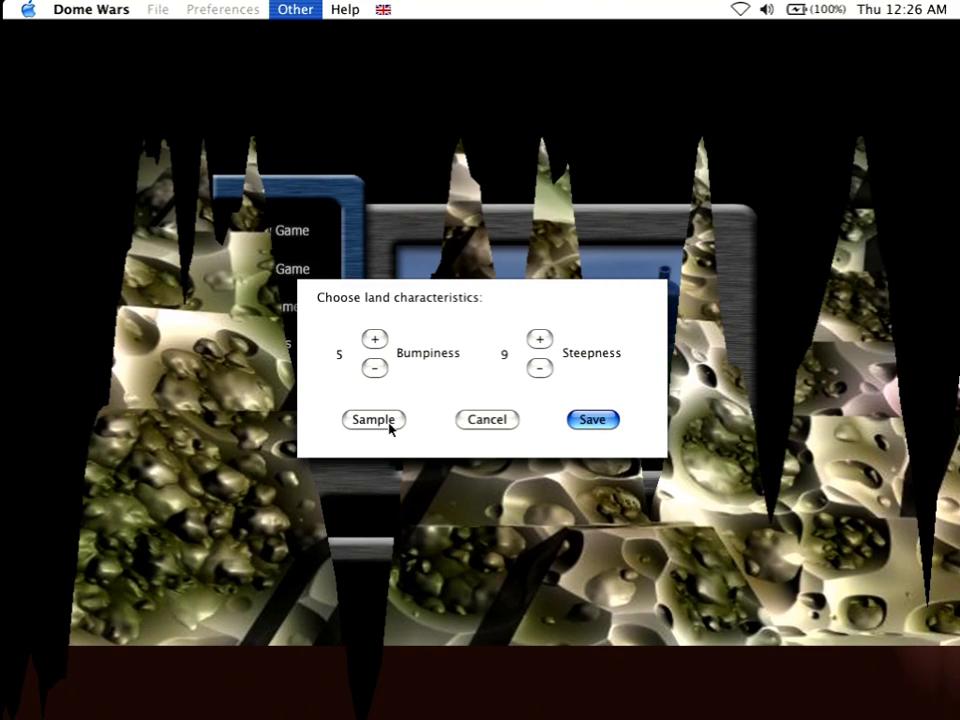
{"action": "left_click", "coordinate": [592, 420]}
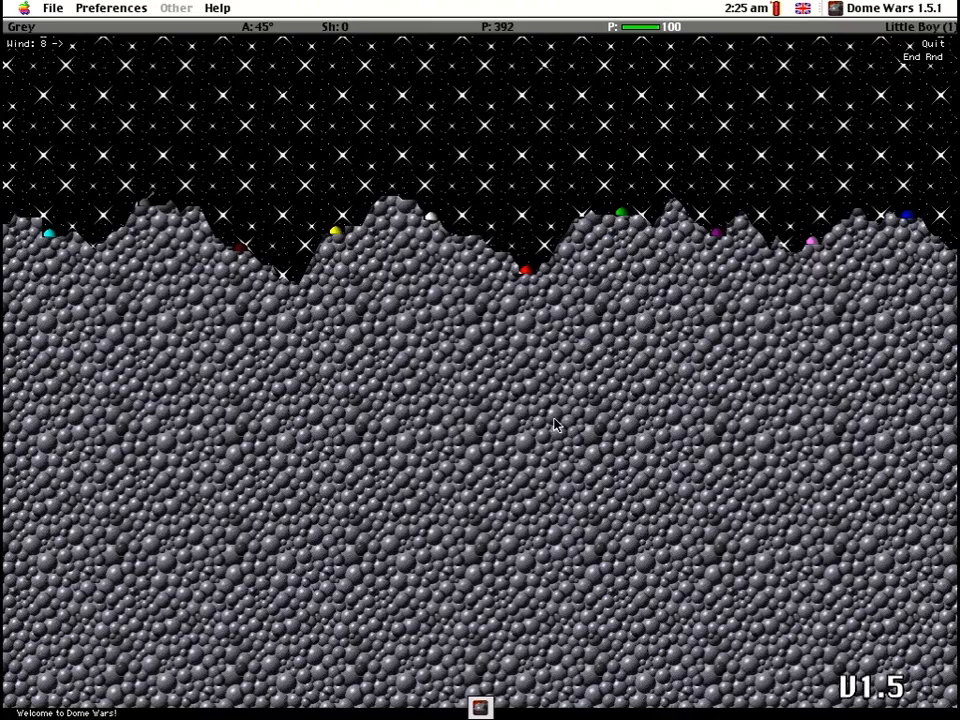